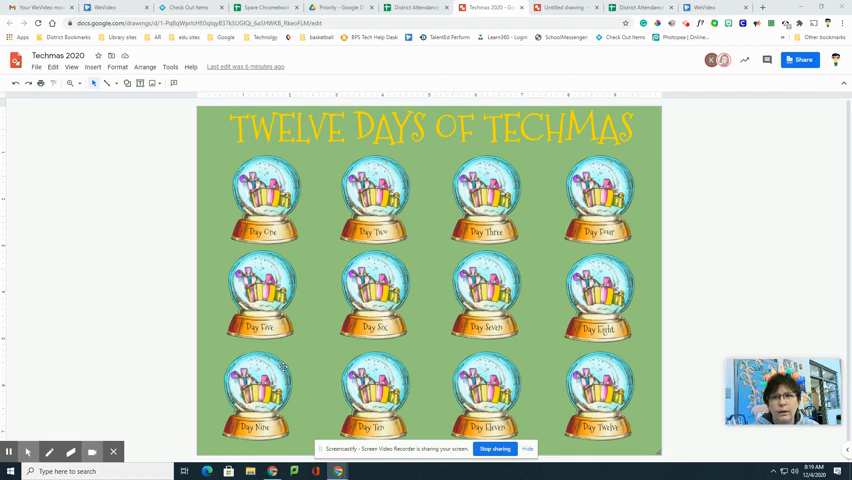
Switch to the untitled drawing that holds the single Christmas tree image
{"action": "left_click", "coordinate": [562, 8]}
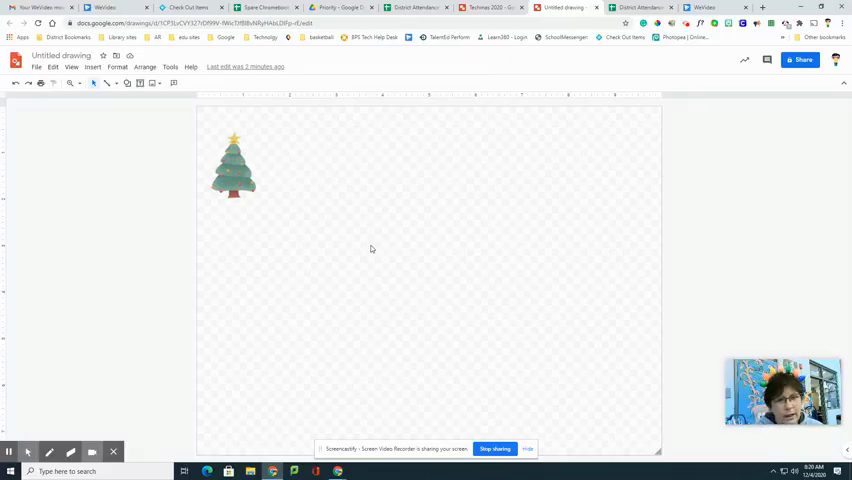
Select the tree and drag a copy level with the right-hand tree along the red guides
{"action": "left_click", "coordinate": [233, 163]}
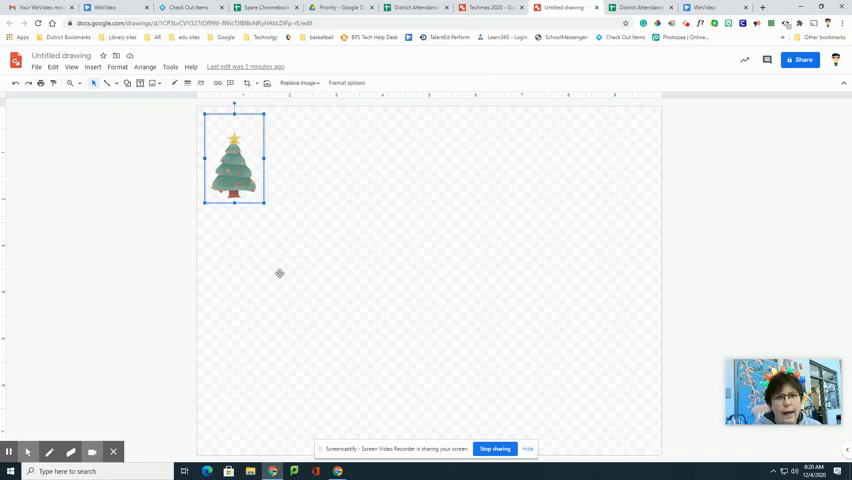
{"action": "mouse_move", "coordinate": [280, 275]}
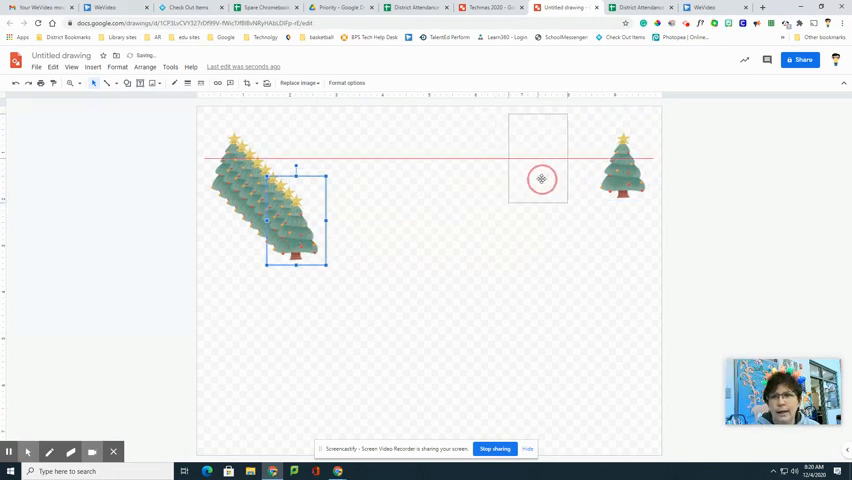
{"action": "left_click_drag", "start_coordinate": [540, 180], "coordinate": [638, 277]}
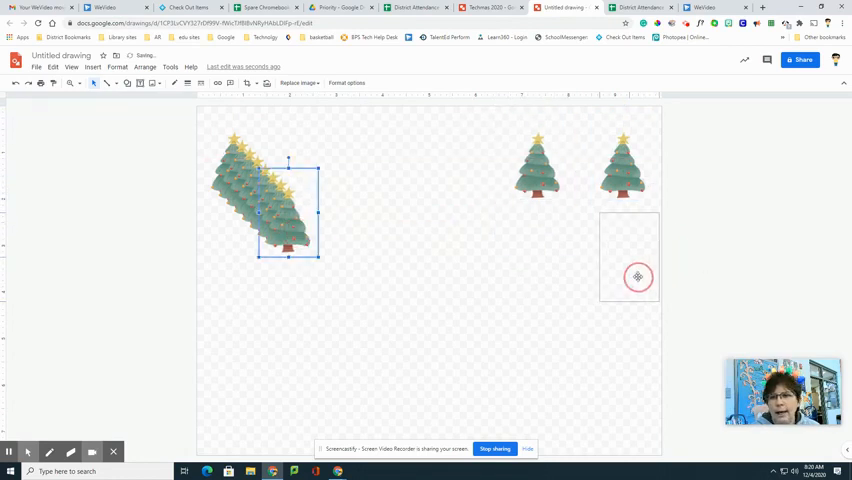